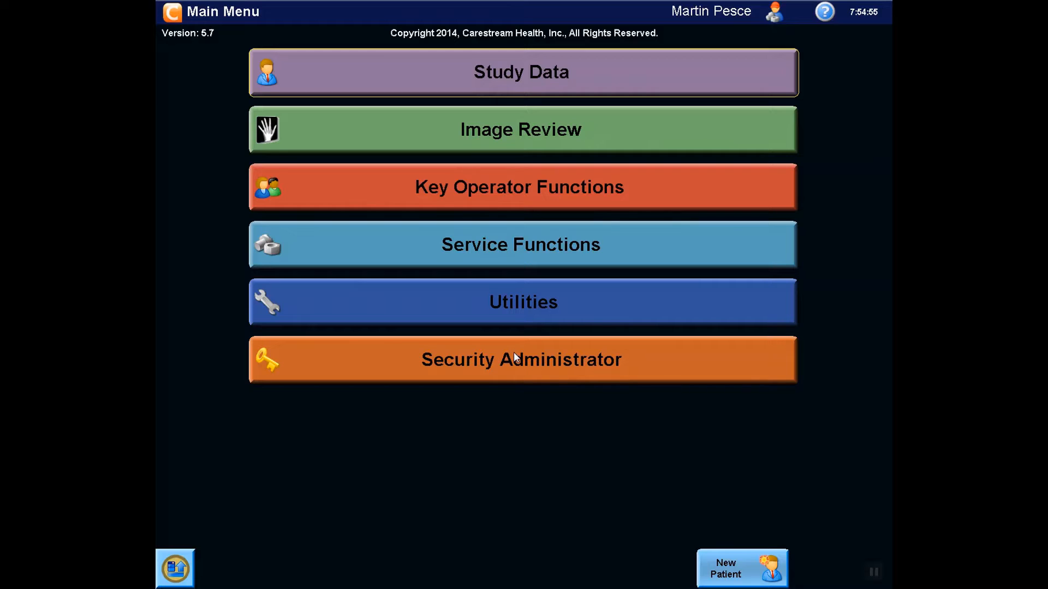
pyautogui.moveTo(541, 305)
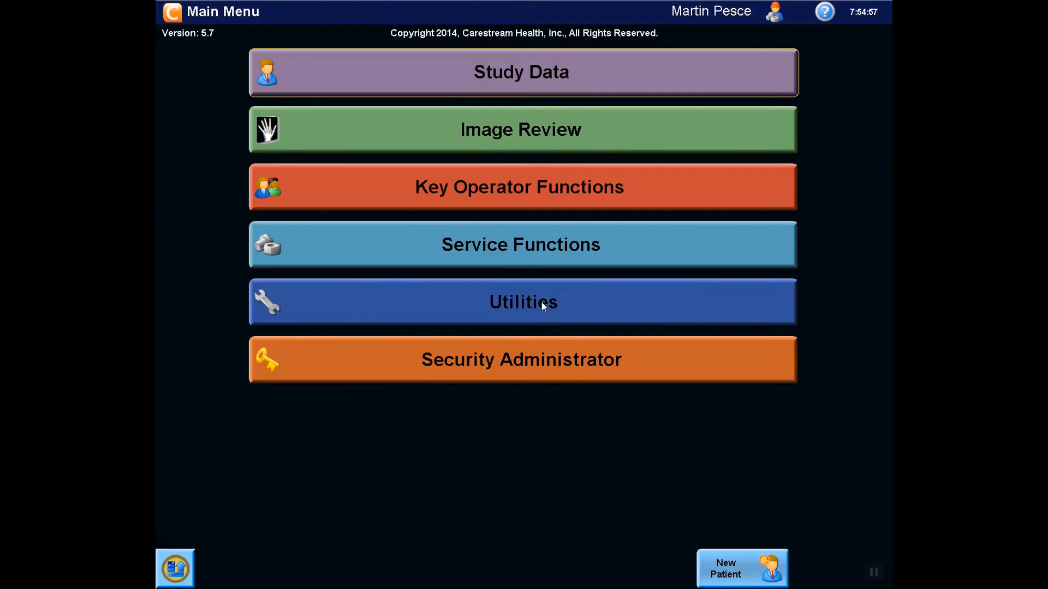
# From Utilities, open Detector Calibration and select the X-Ray Express calibration type
pyautogui.click(523, 301)
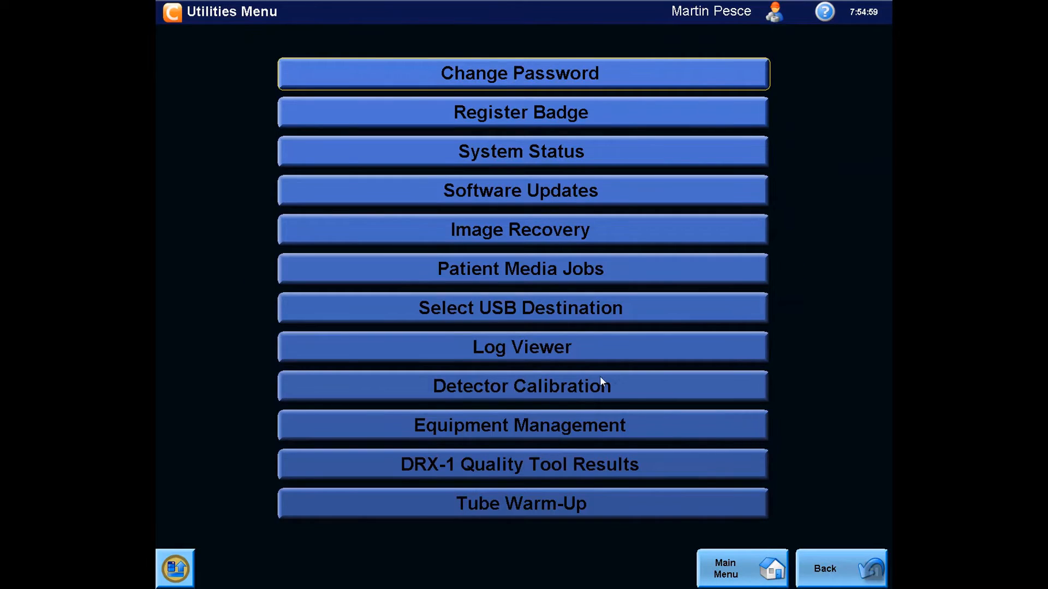
pyautogui.click(521, 385)
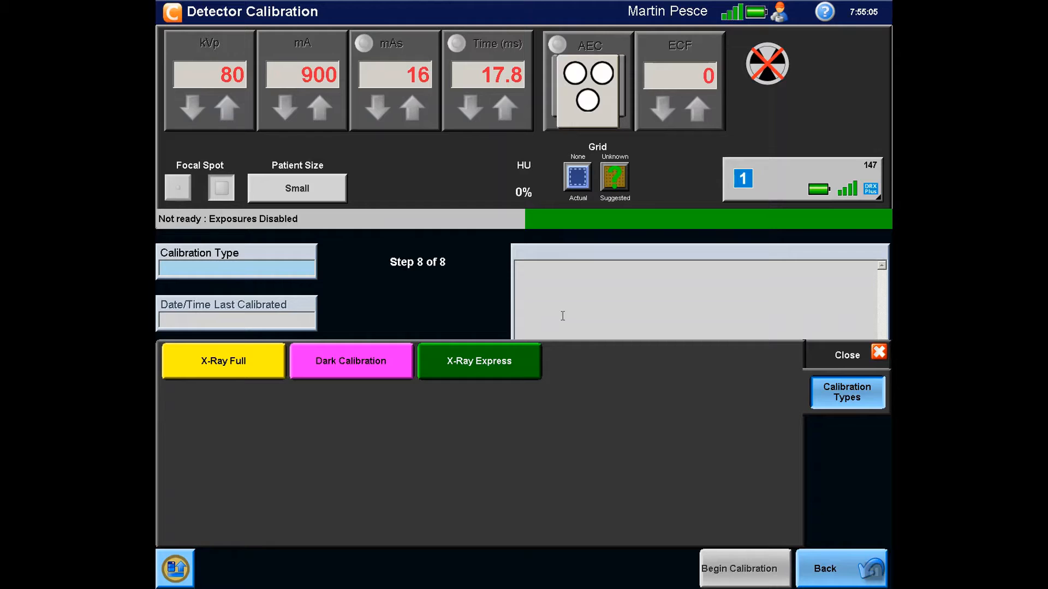
pyautogui.click(478, 360)
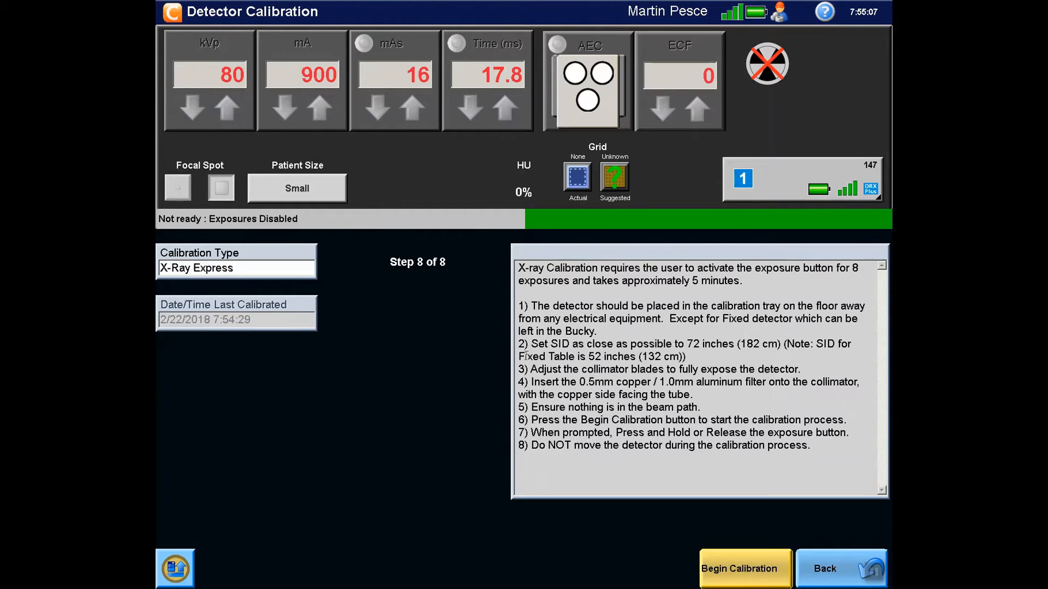